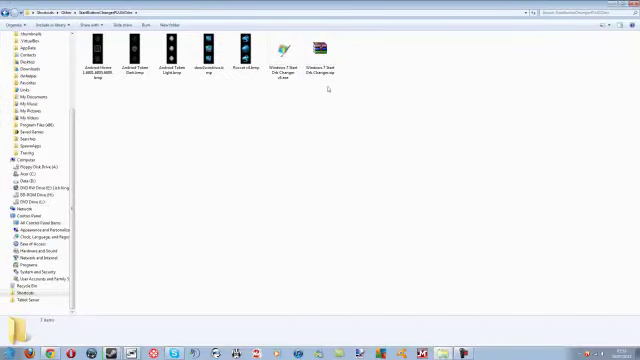
mouse_move(455, 90)
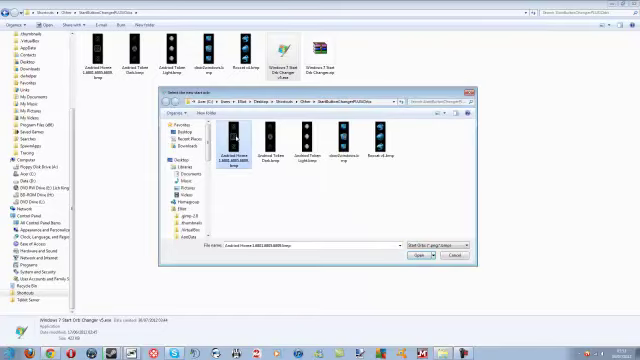
Choose the first custom orb .bmp image in the Open dialog to apply it
click(410, 256)
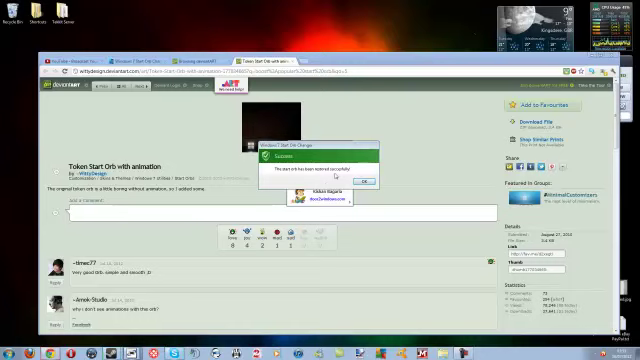
Dismiss the 'restored successfully' message after the default orb is restored
click(366, 181)
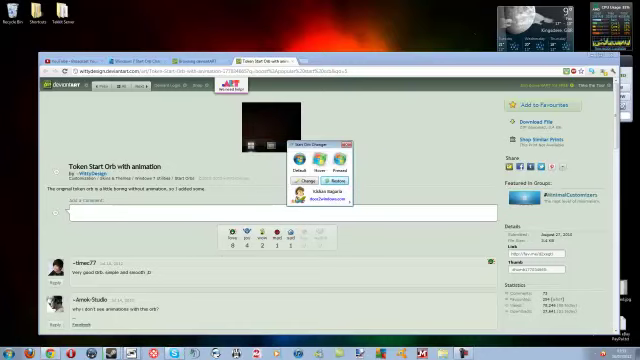